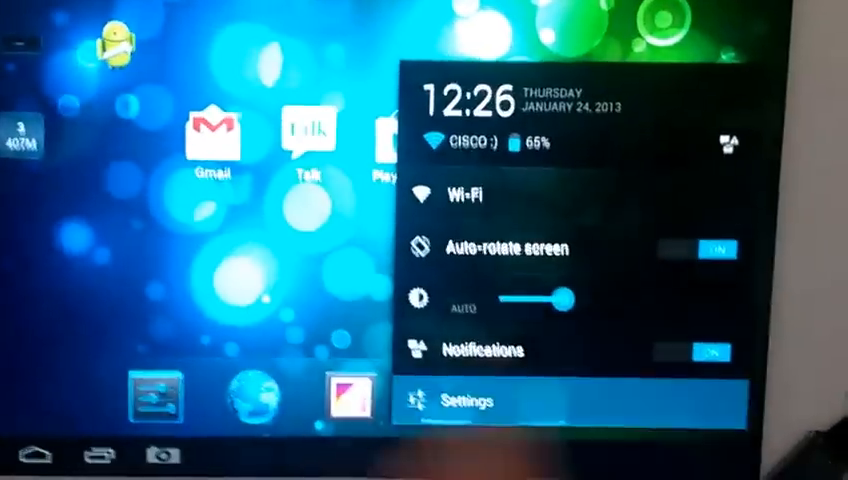
pyautogui.click(468, 402)
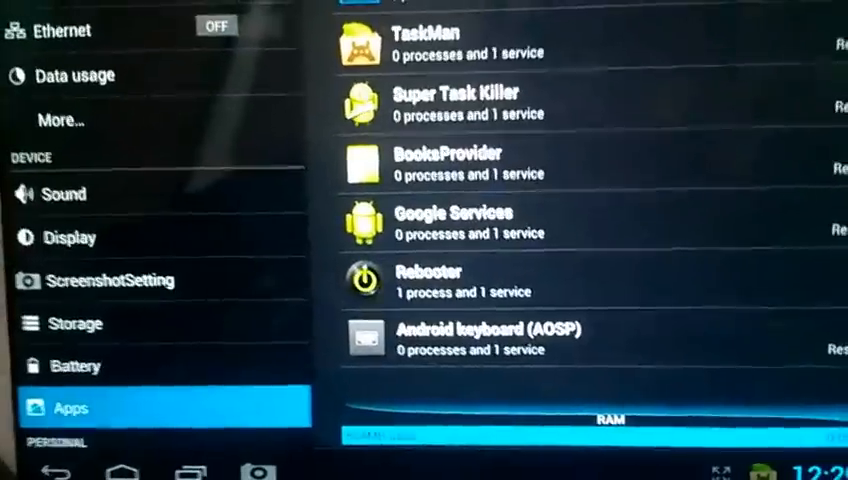
# Hold the power button until the Power off menu appears.
pyautogui.click(120, 472)
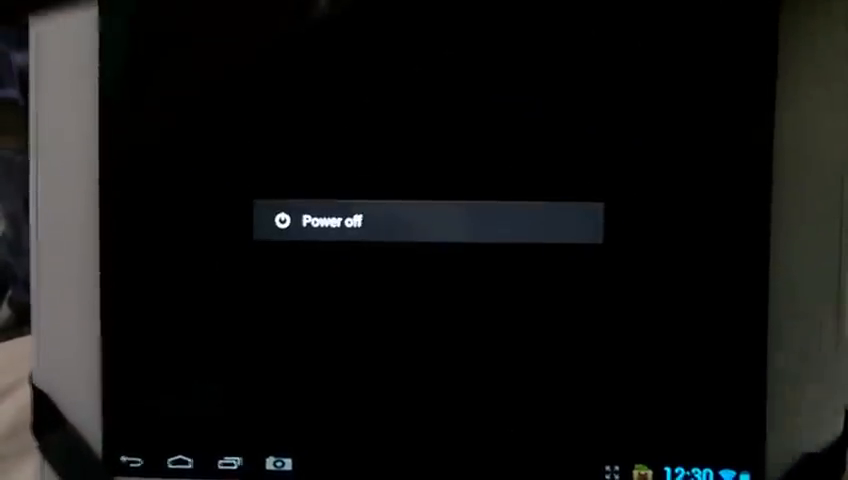
# Choose Power off and confirm OK to shut the tablet down.
pyautogui.click(330, 222)
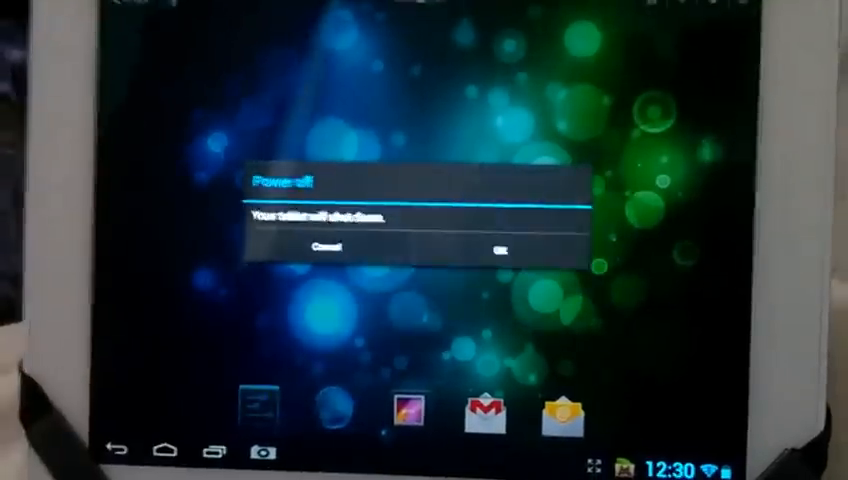
pyautogui.click(504, 246)
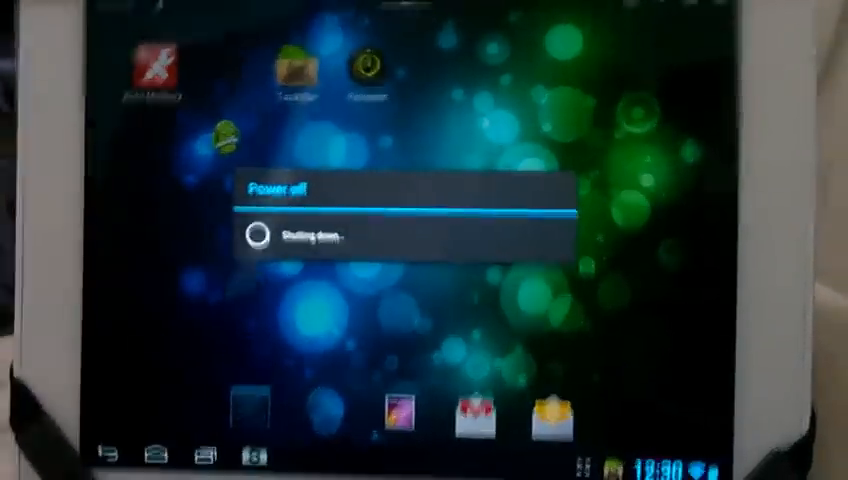